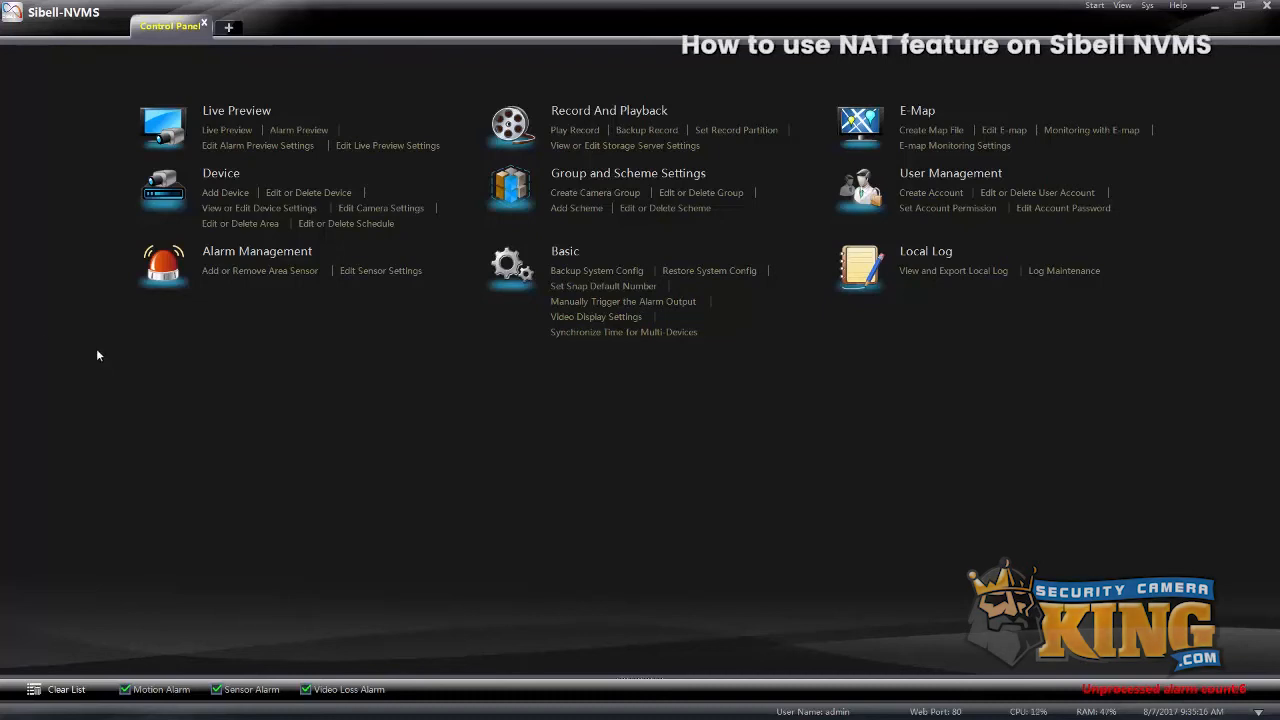
mouse_move(220, 436)
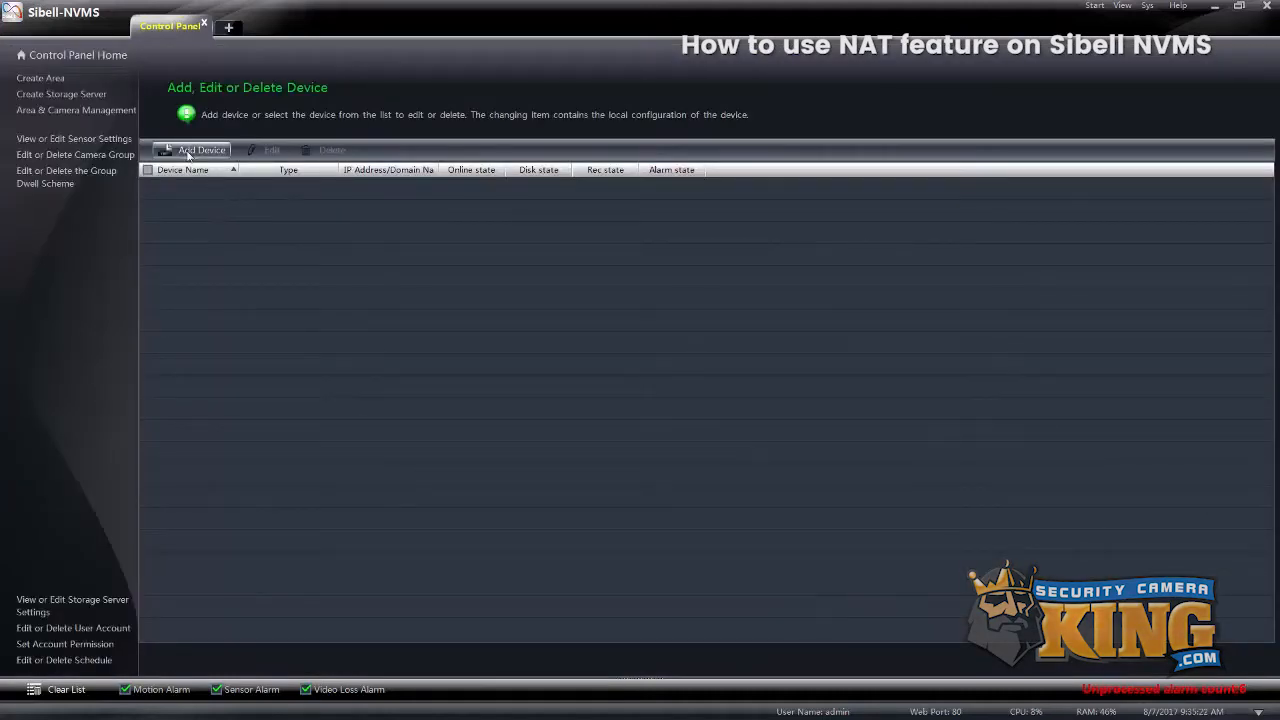
Start a manual device entry named 'test' addressed by Serial Number, entering serial 'NC'
click(196, 150)
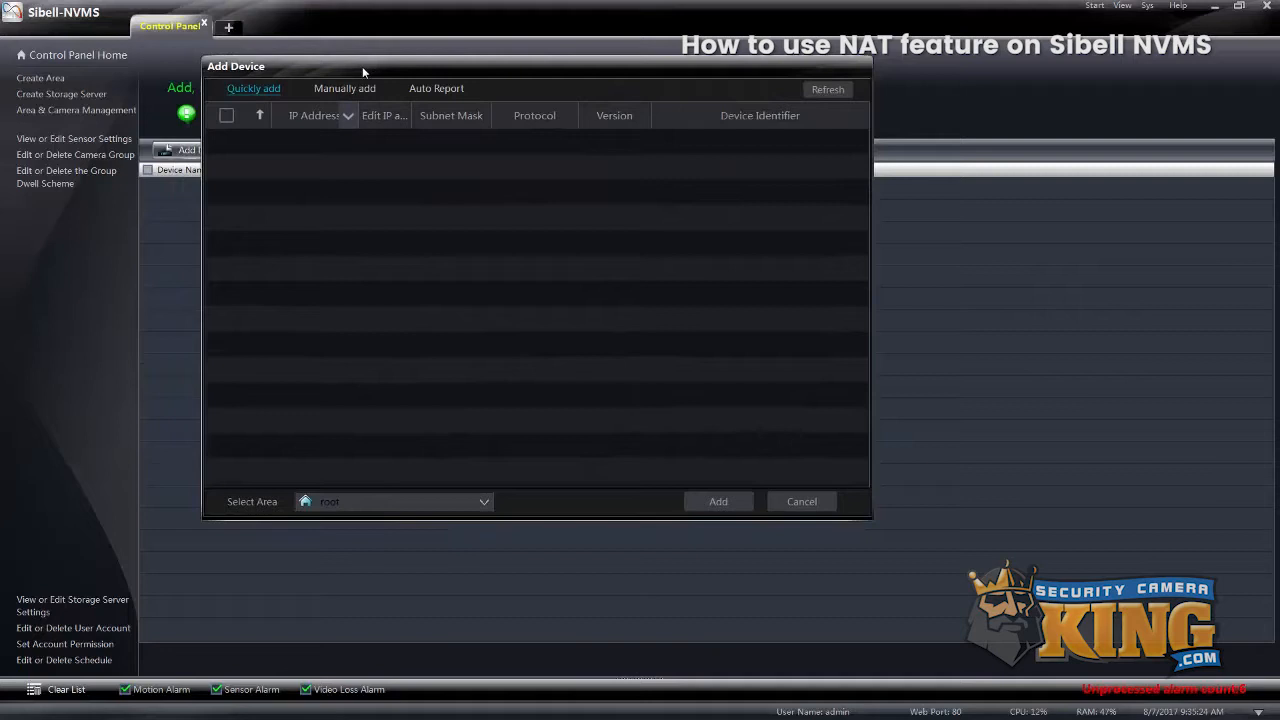
click(338, 136)
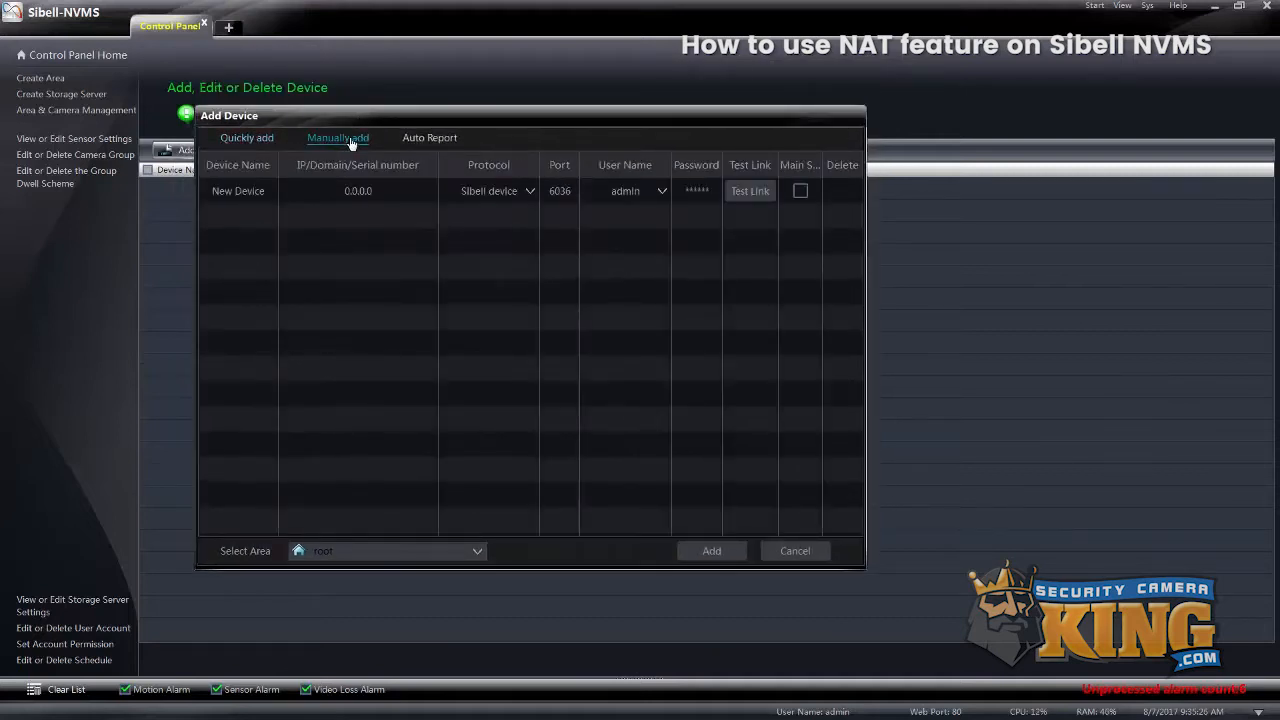
click(236, 190)
text(test)
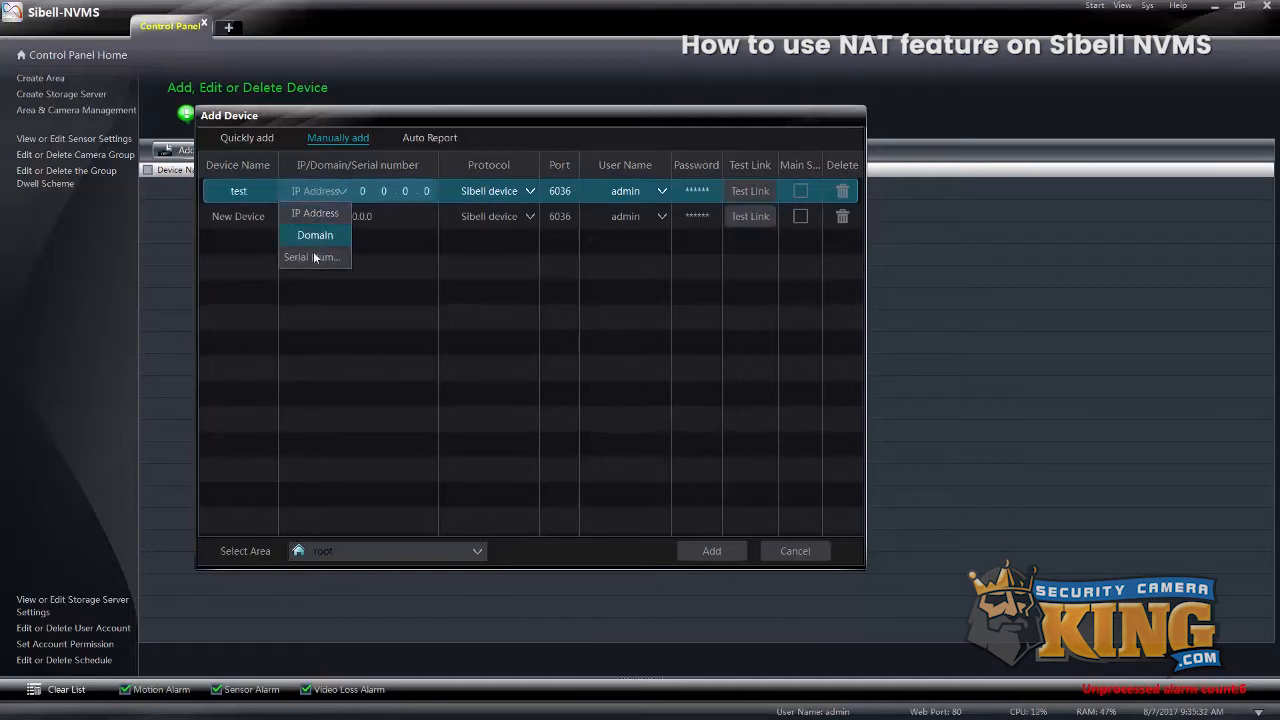
click(312, 256)
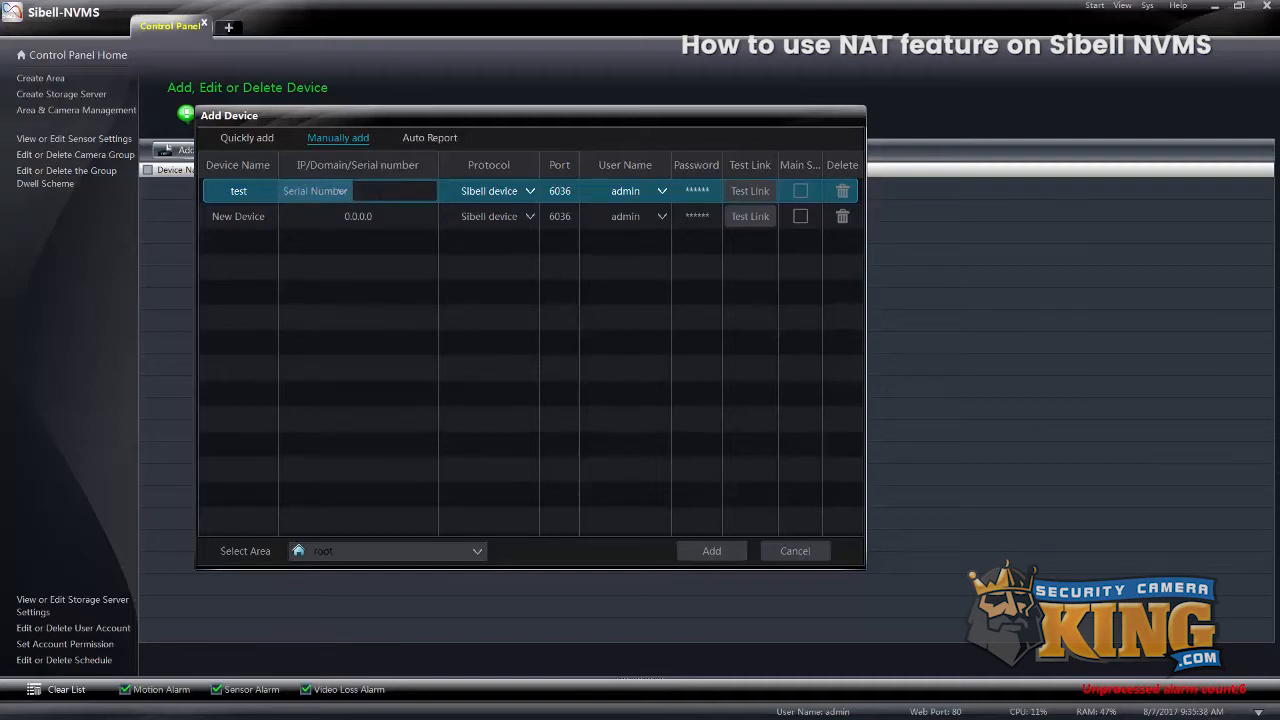
text(NC0BF0164C1H)
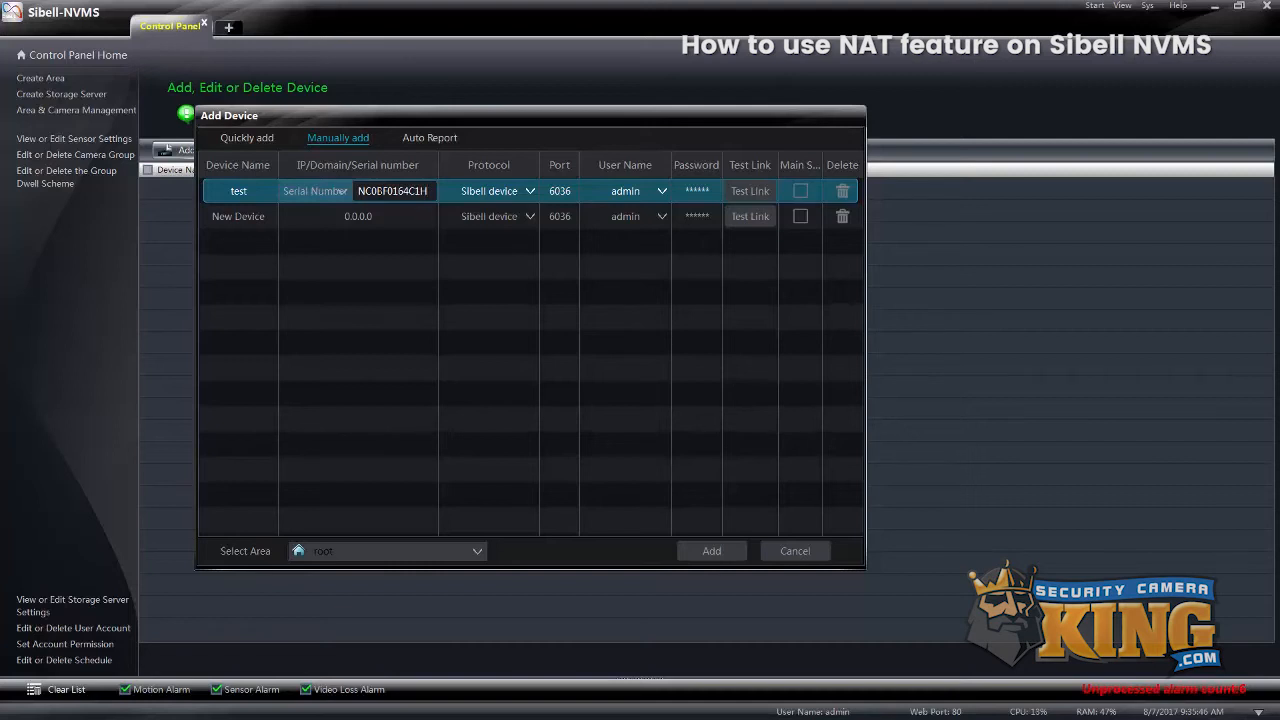
Add the configured 'test' recorder to the device list
click(712, 550)
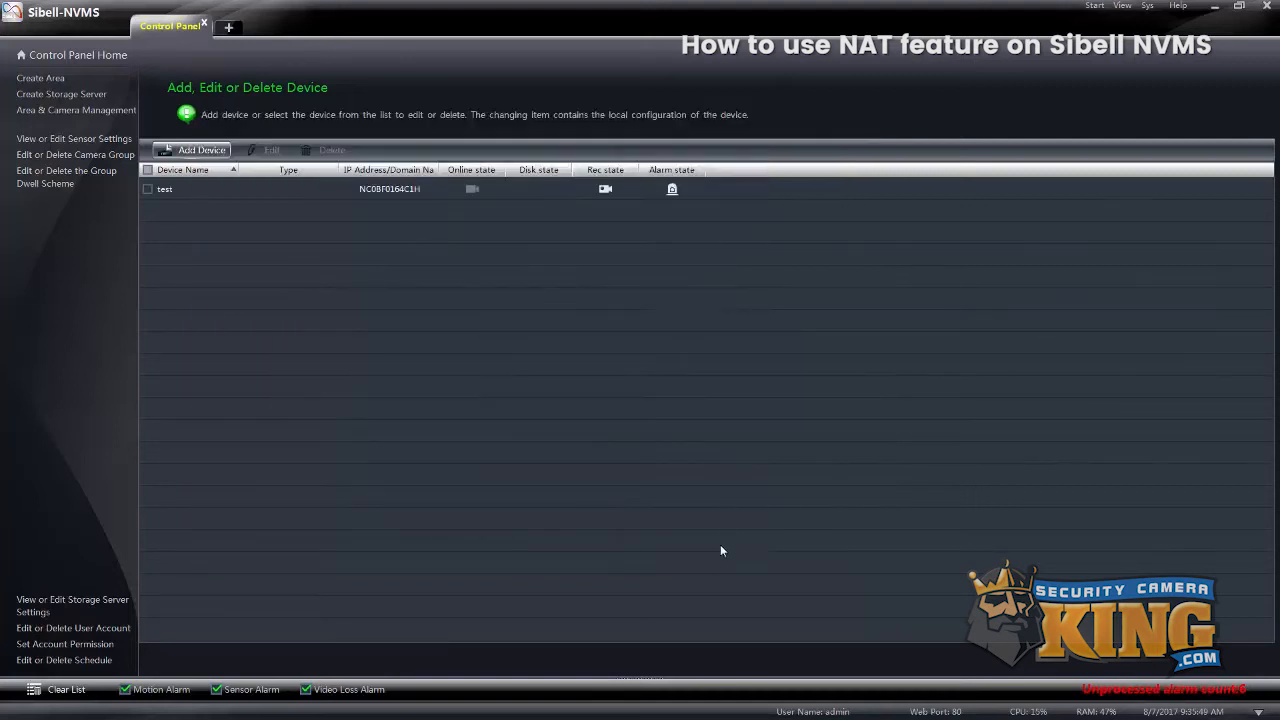
mouse_move(724, 522)
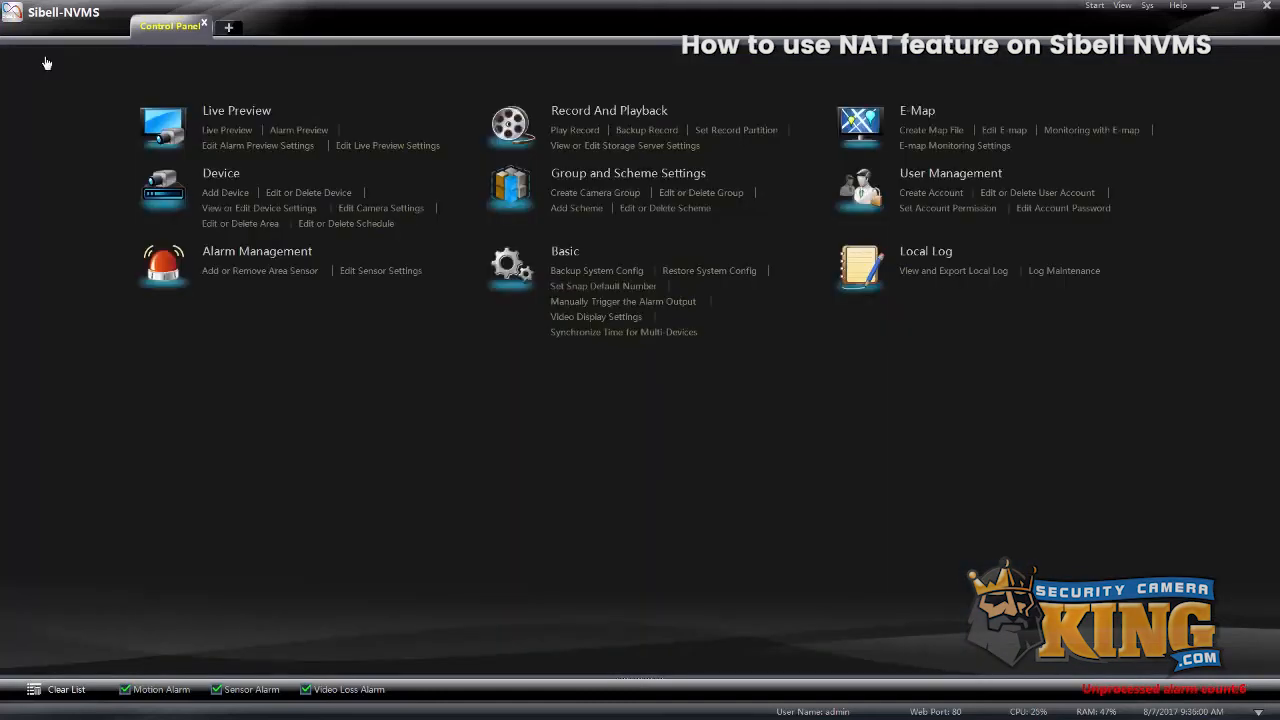
mouse_move(236, 124)
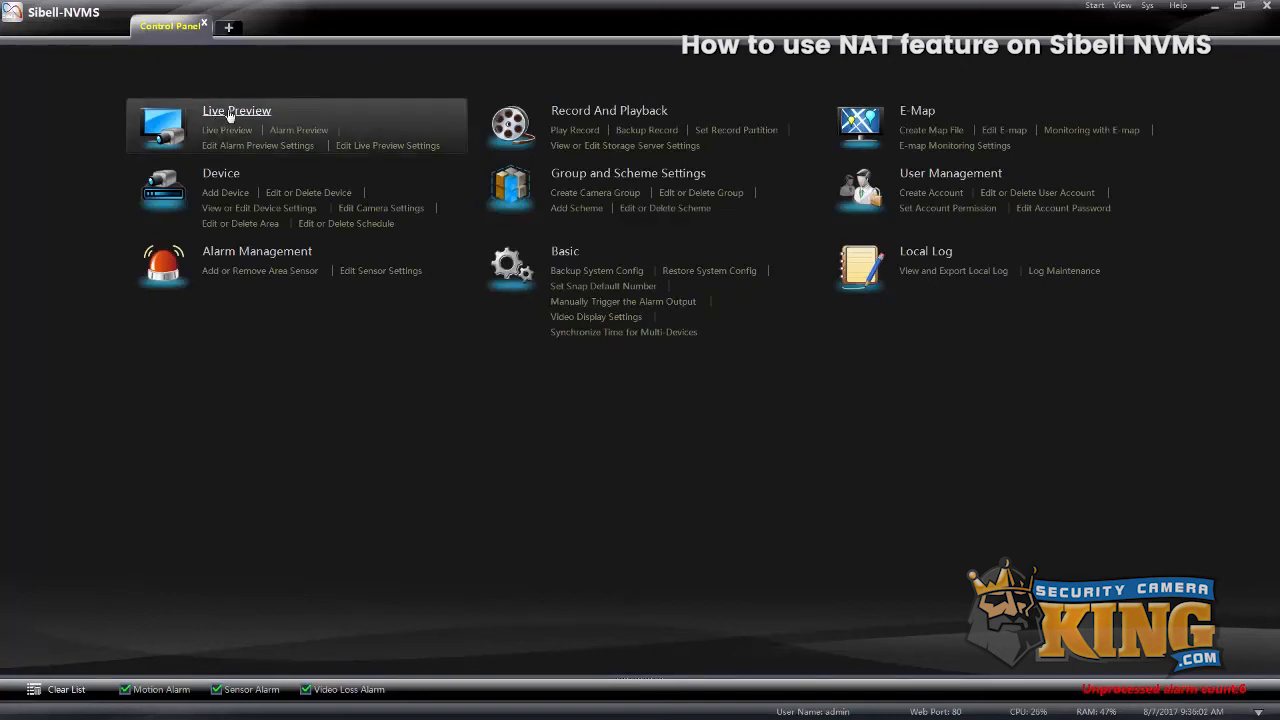
Play test.Camera1 from the camera tree in Live Preview
click(226, 110)
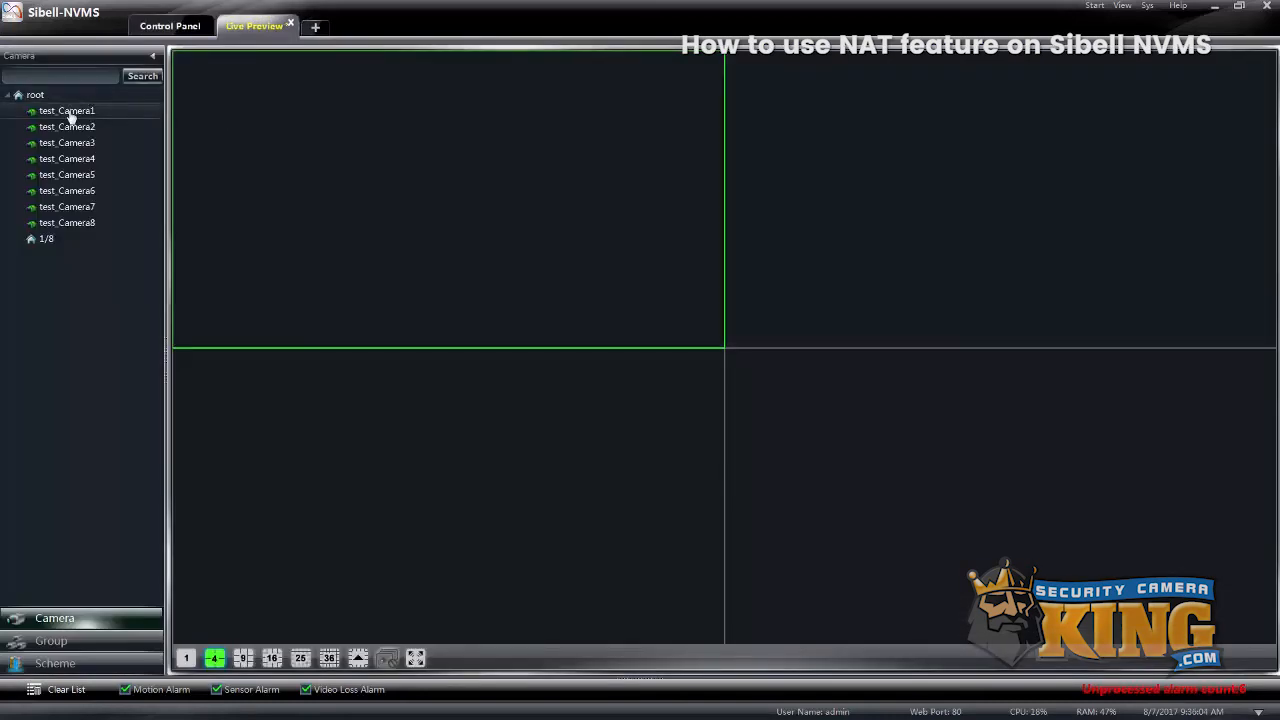
double_click(66, 110)
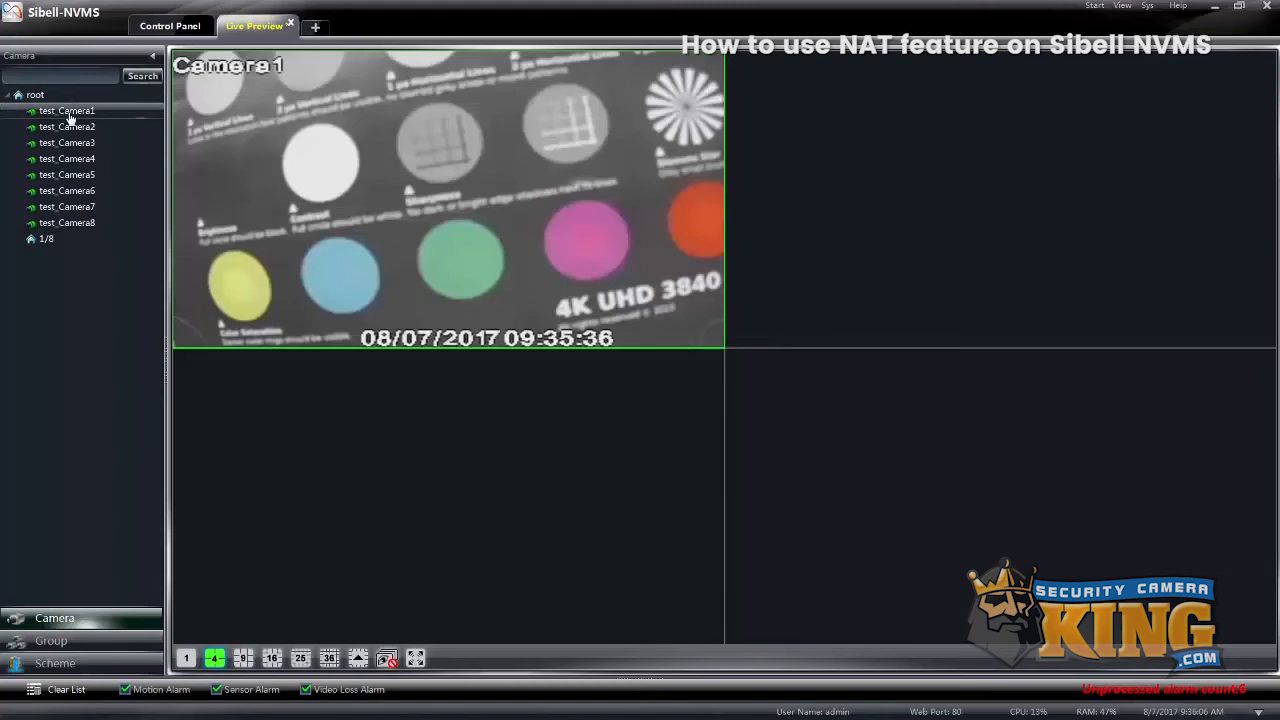